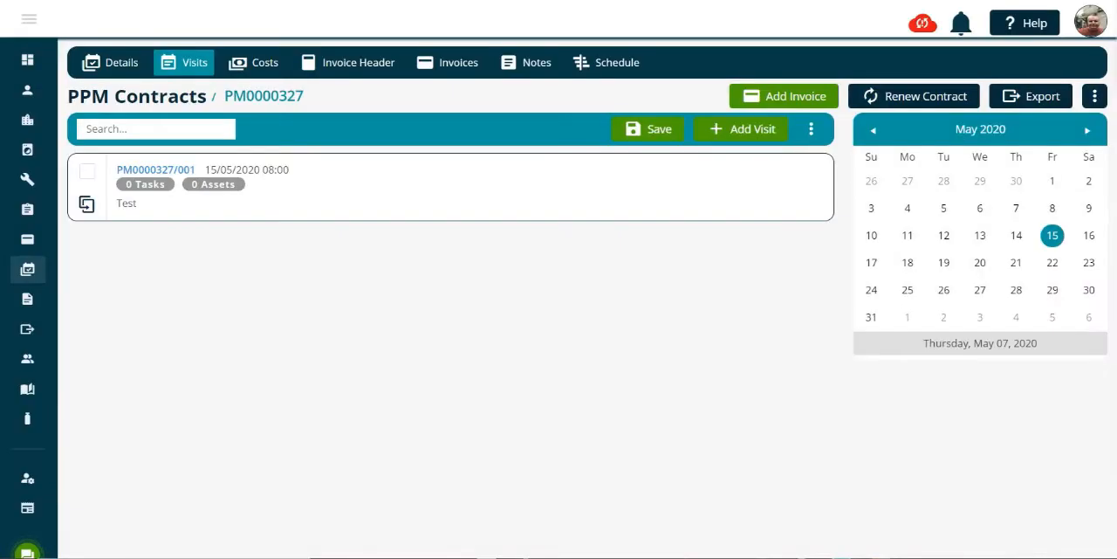
mouse_move(440, 275)
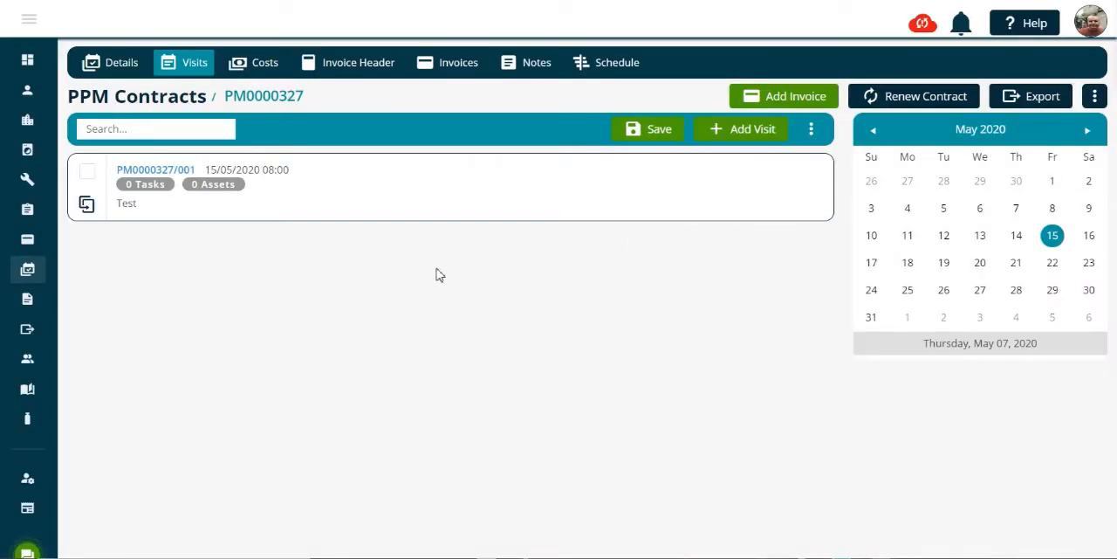
mouse_move(274, 328)
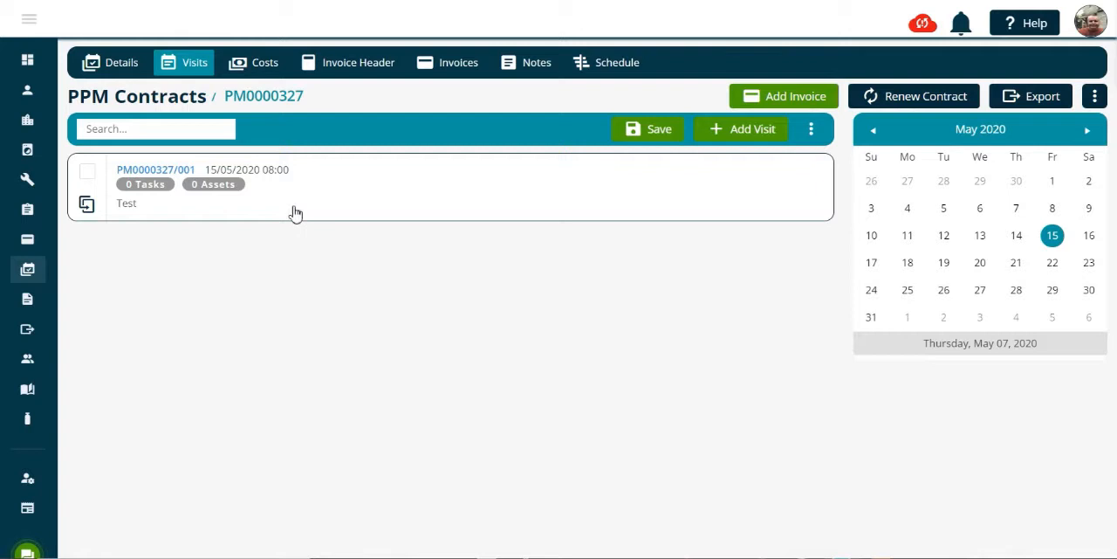
Expand visit PM0000327/001 and show its Assets step with site and job assets
click(292, 196)
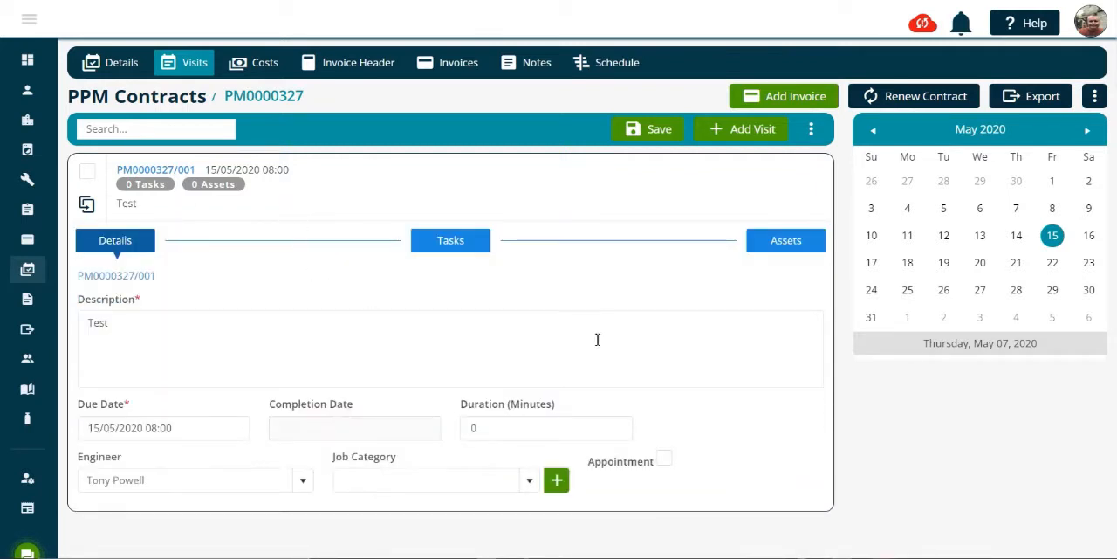
click(785, 240)
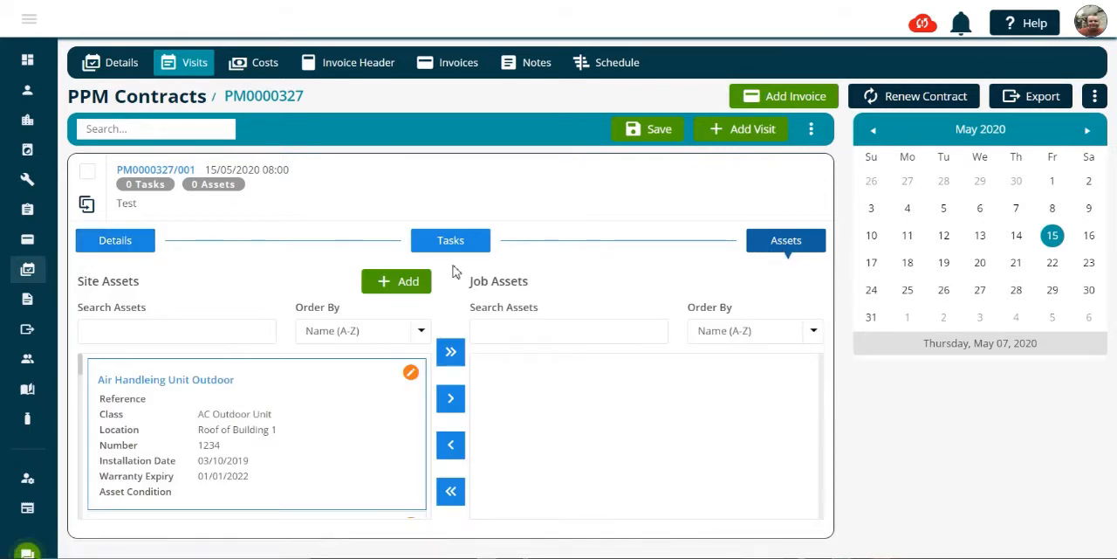
scroll(down, 3)
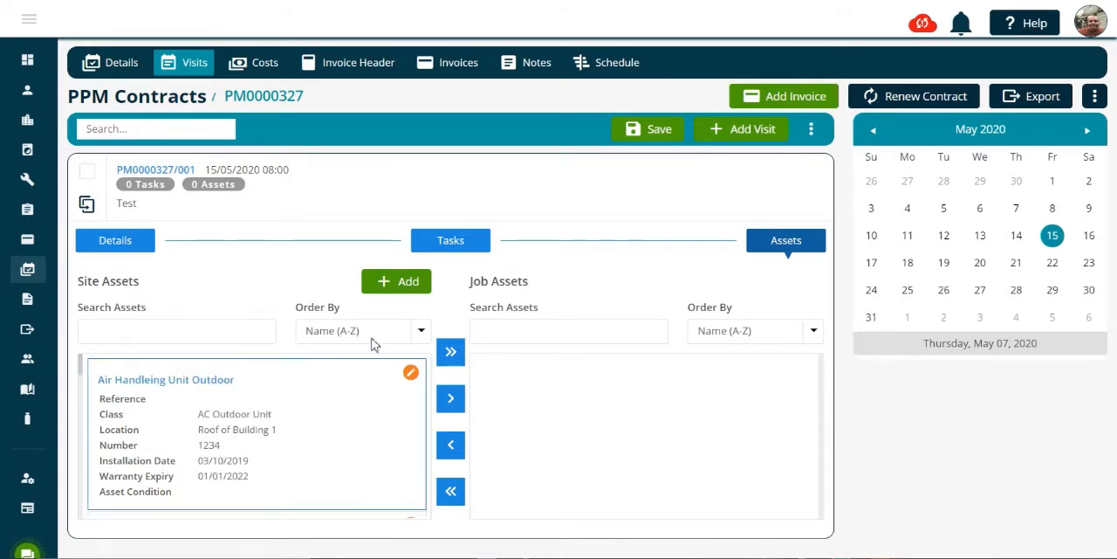
click(395, 281)
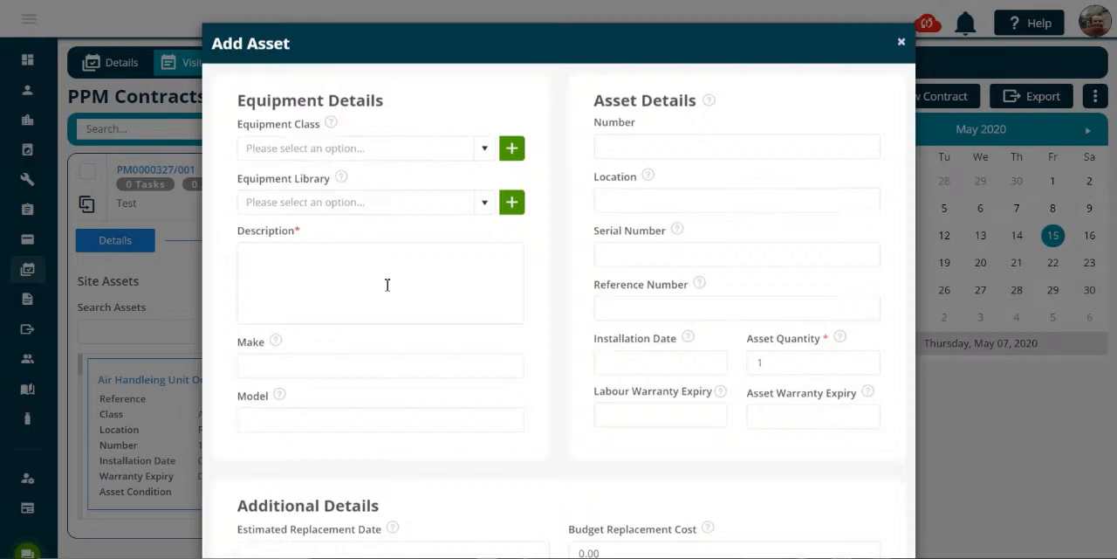
scroll(down, 3)
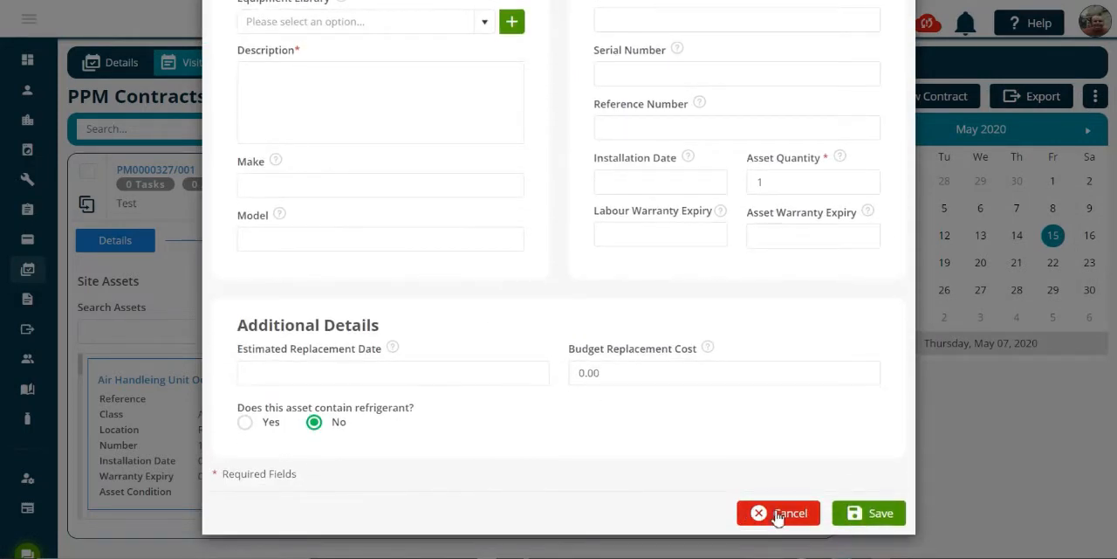
click(778, 513)
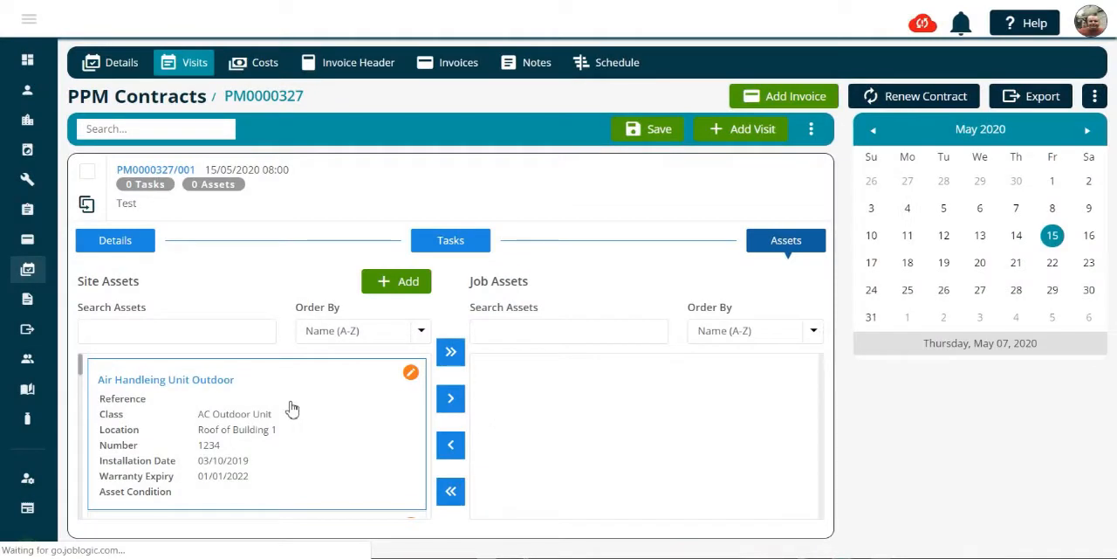
mouse_move(306, 420)
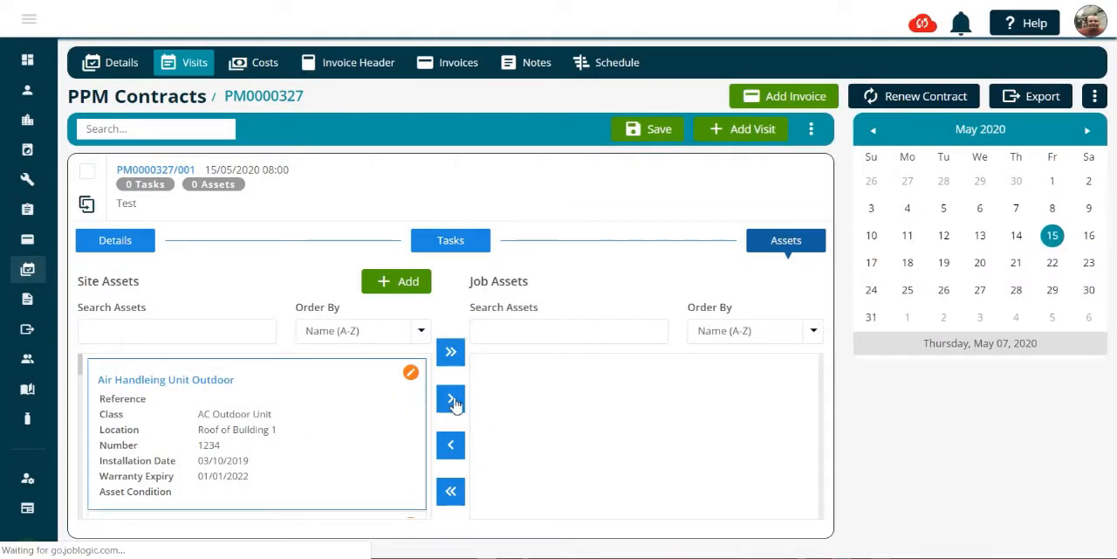
Move Air Handleing Unit Outdoor to job assets with service type Accessing Ceiling Voids 88-54
click(450, 398)
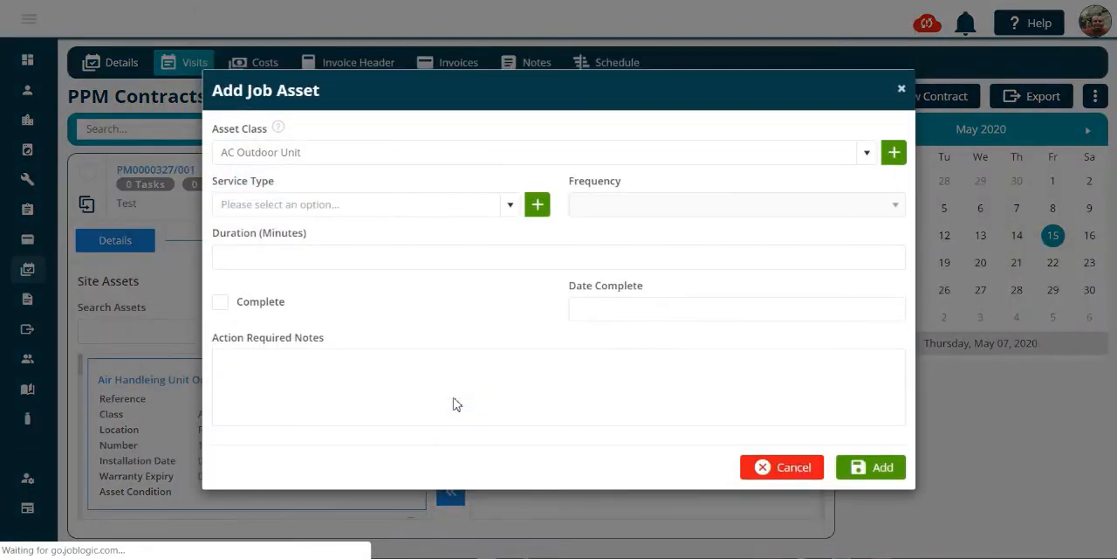
mouse_move(509, 214)
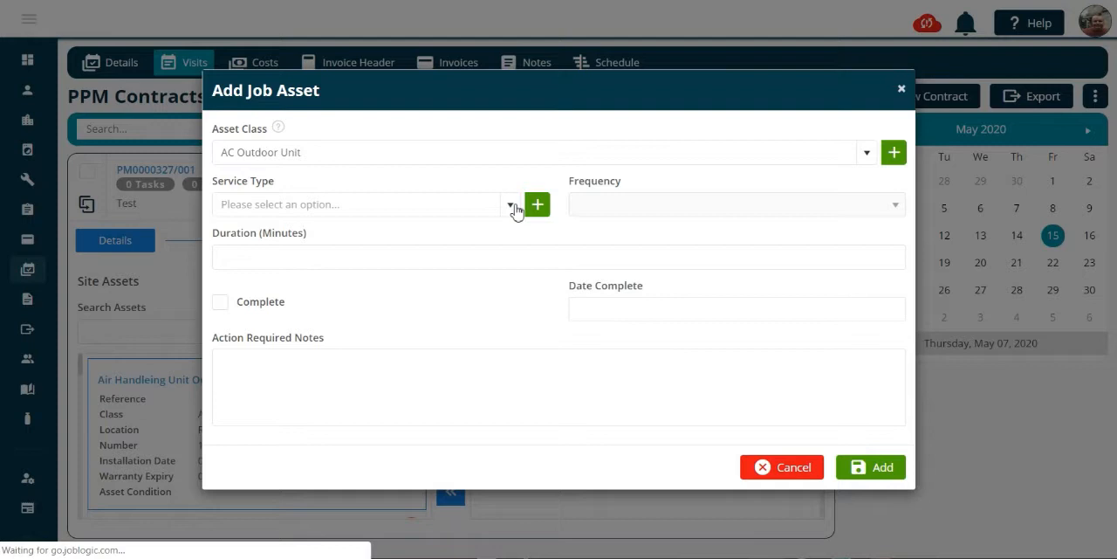
click(510, 204)
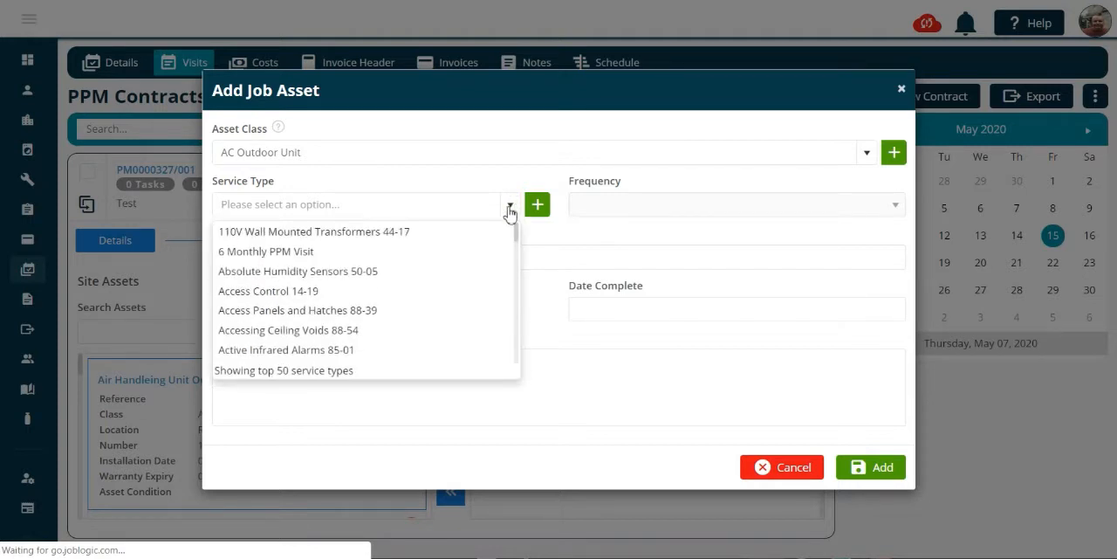
click(288, 329)
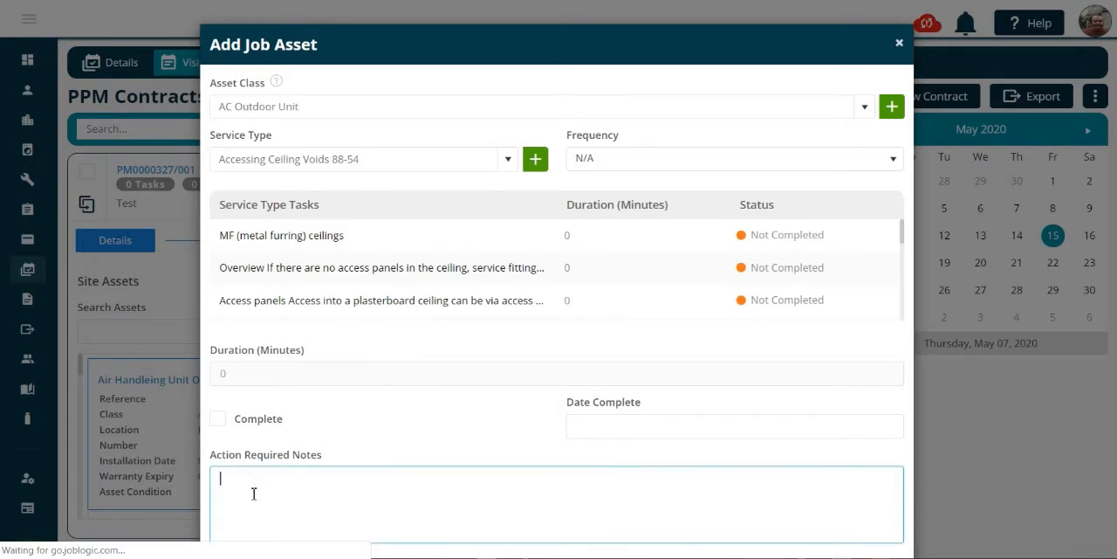
Enter 'Test note' as Action Required Notes and add the unit to the job assets
text(Test not)
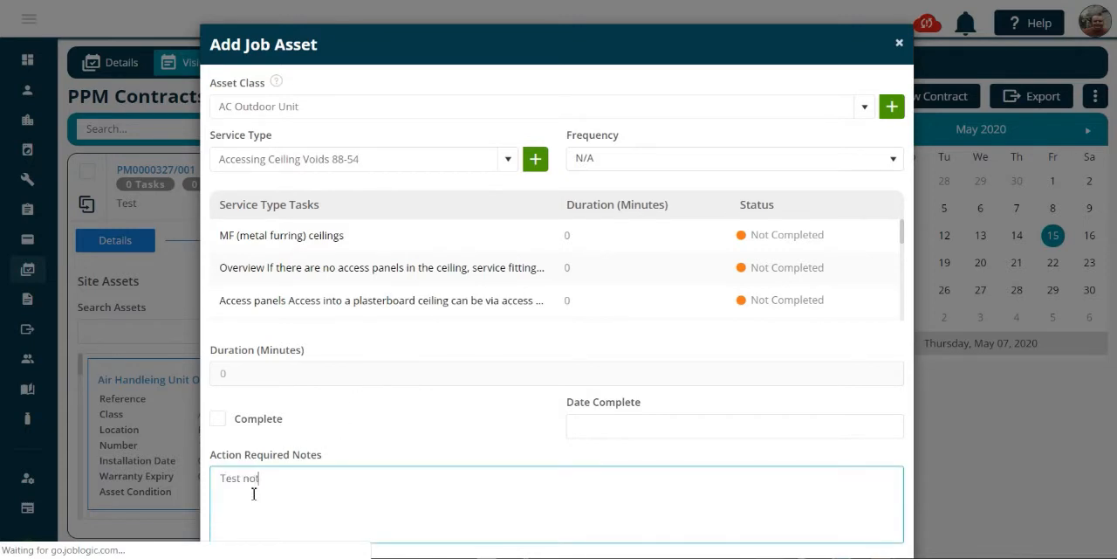
text(te)
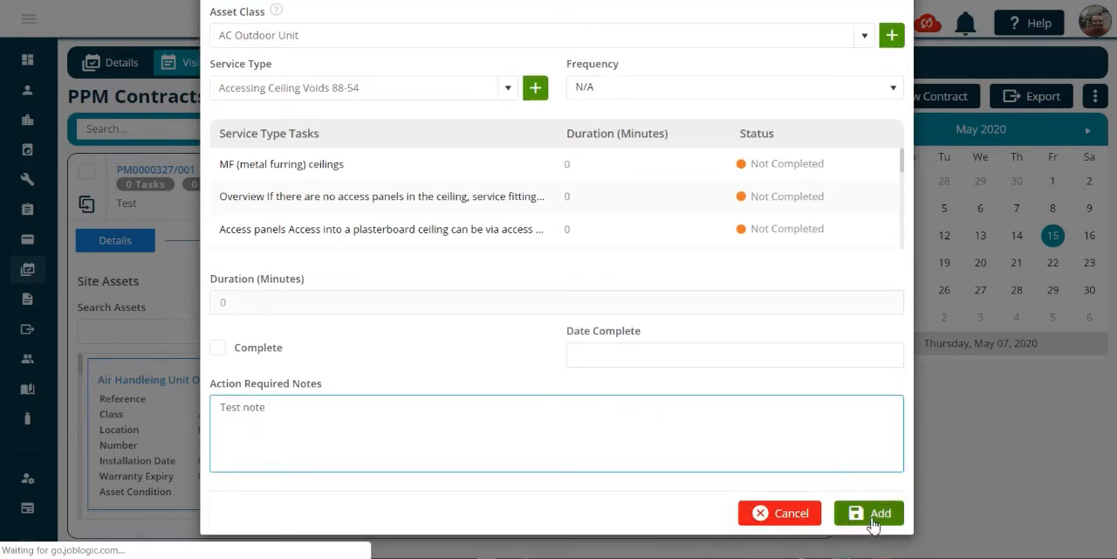
click(868, 512)
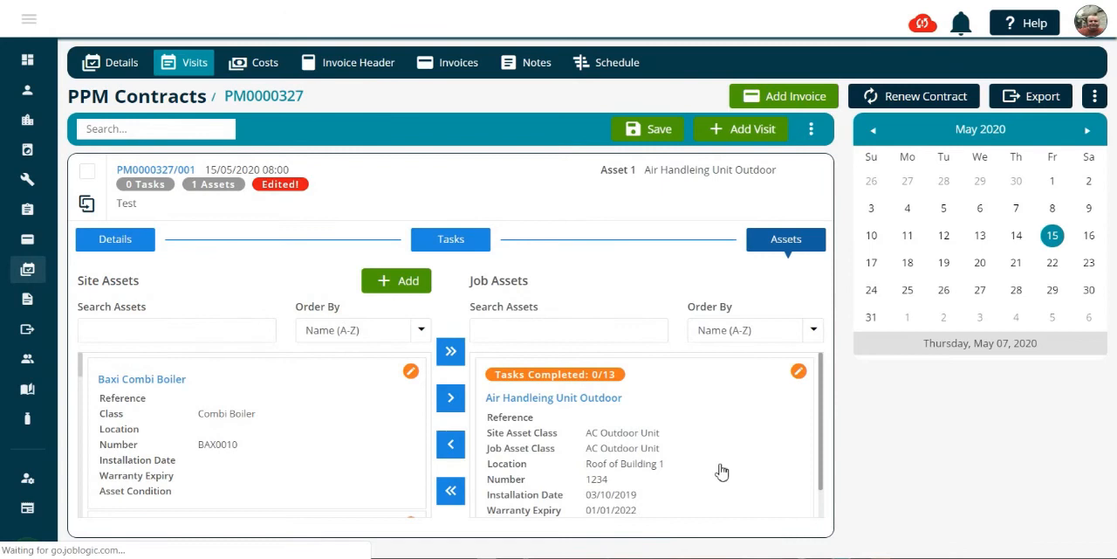
Add the Air Con Major Service task to the visit
click(450, 239)
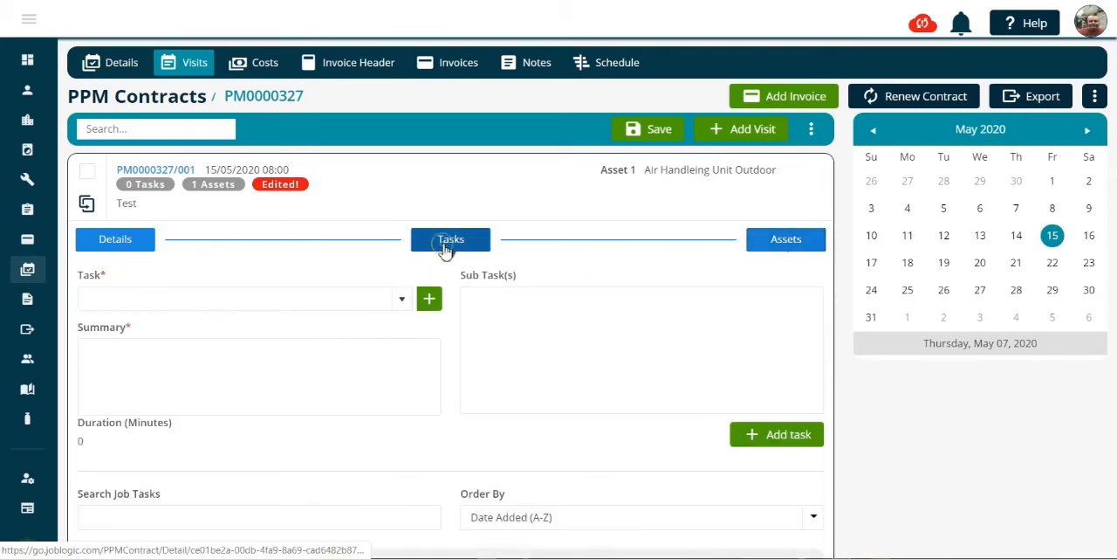
click(451, 239)
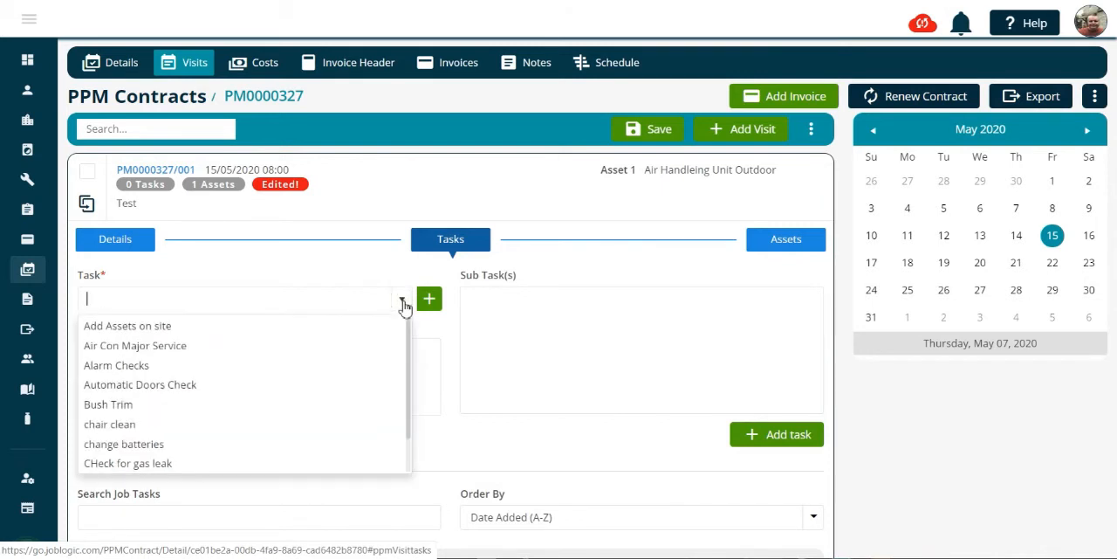
mouse_move(136, 345)
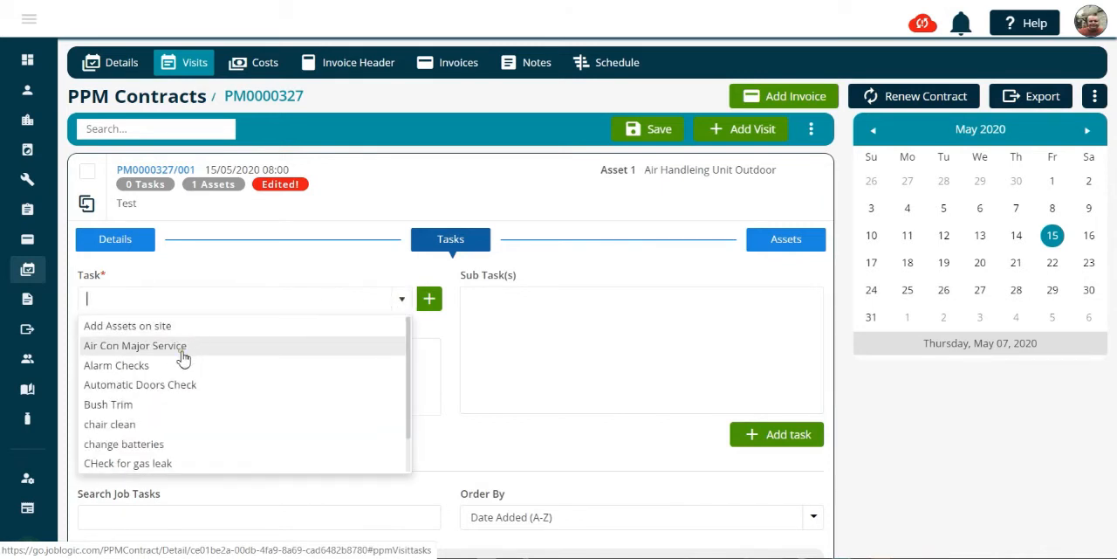
click(134, 345)
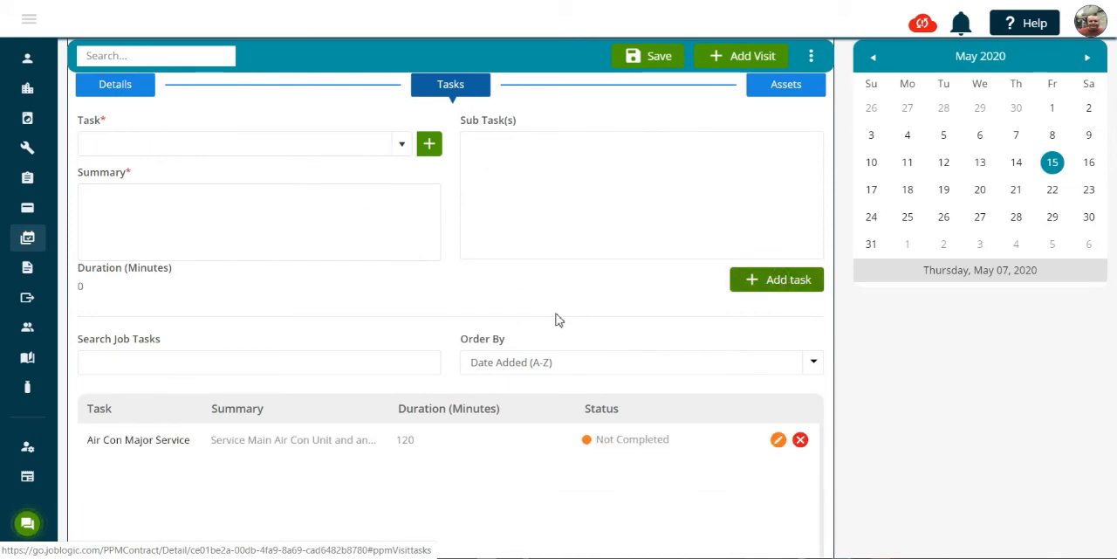
Save the visit with one task and one asset
click(648, 56)
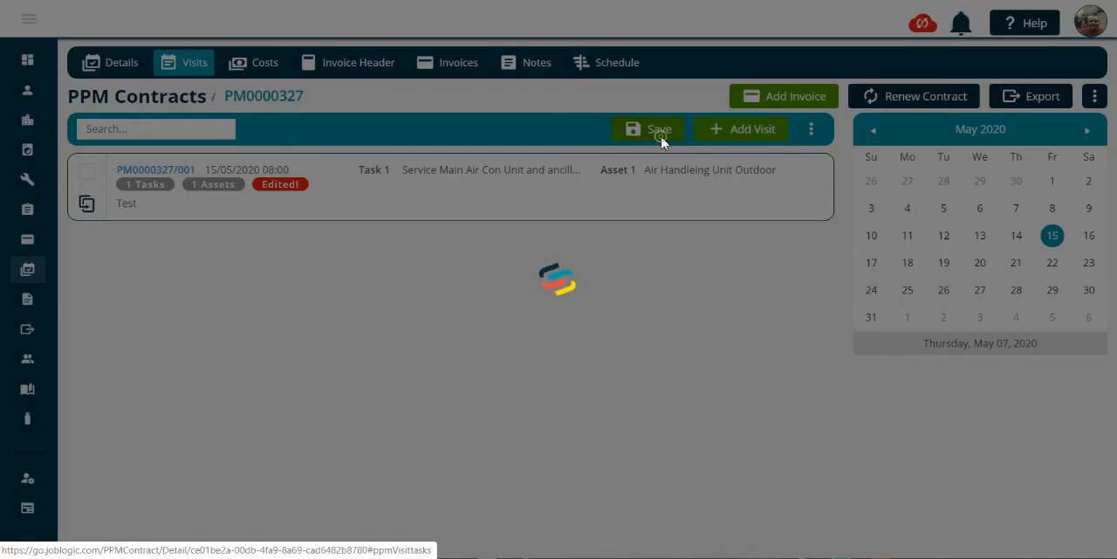
click(648, 128)
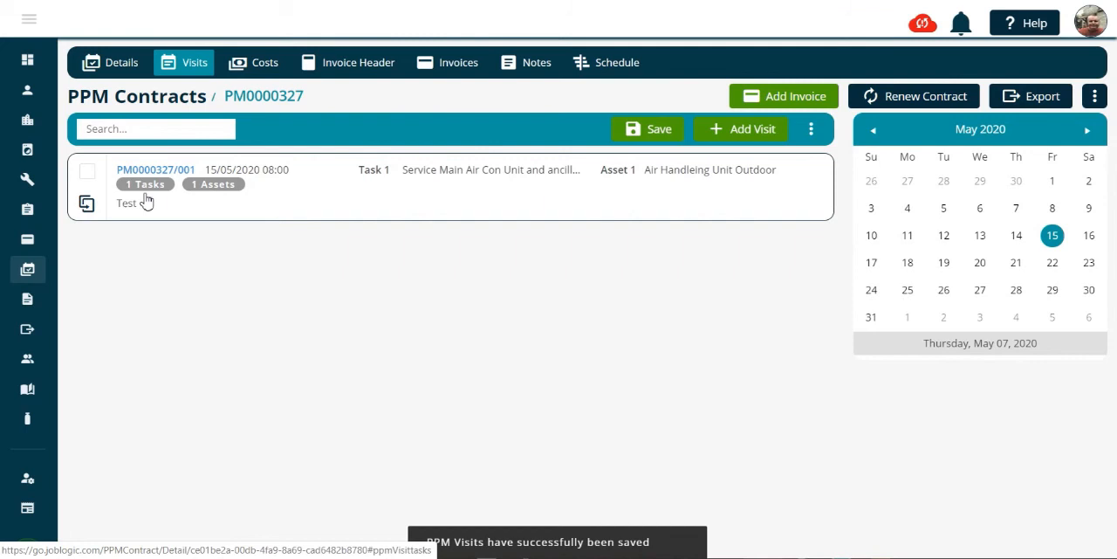
mouse_move(225, 199)
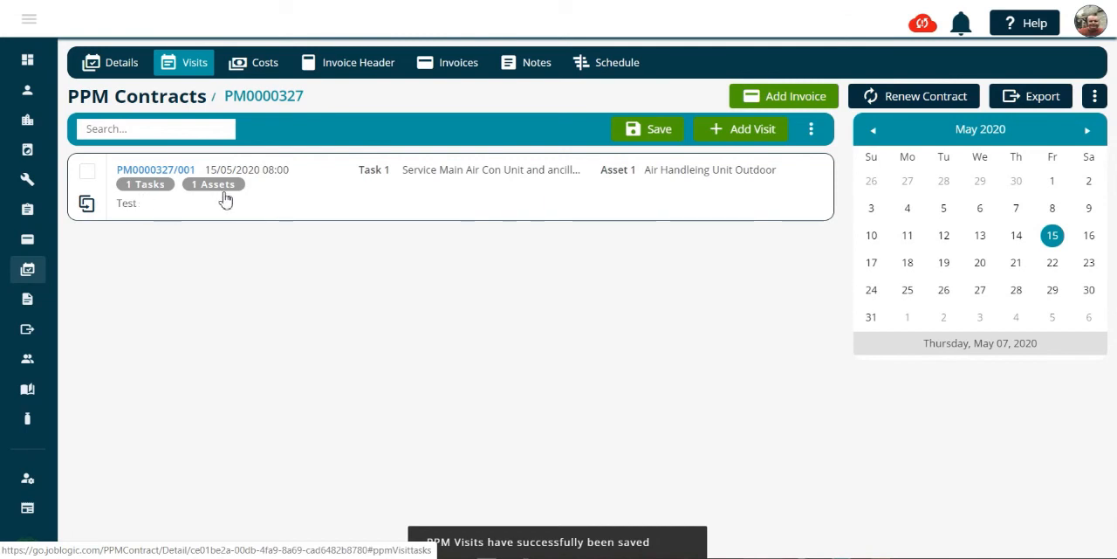